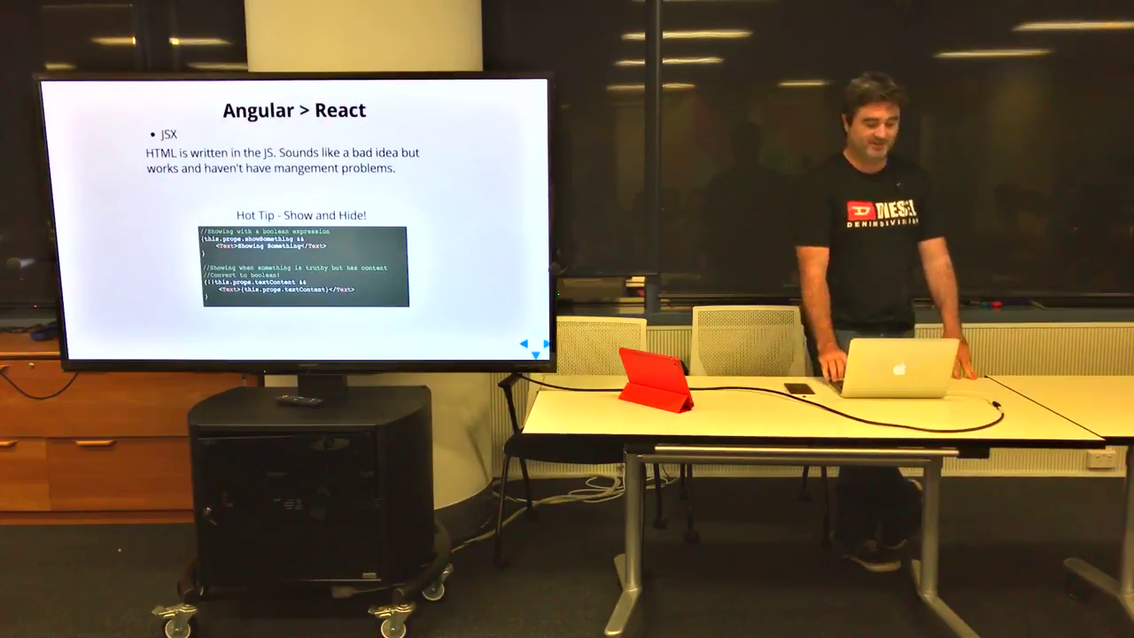
pyautogui.press('Right')
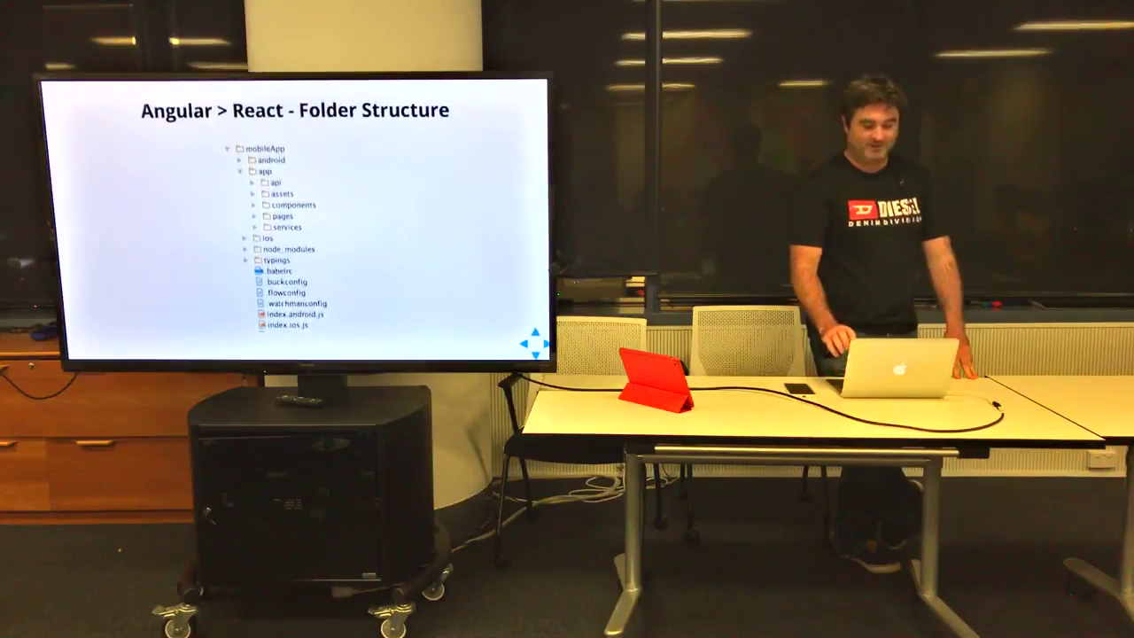